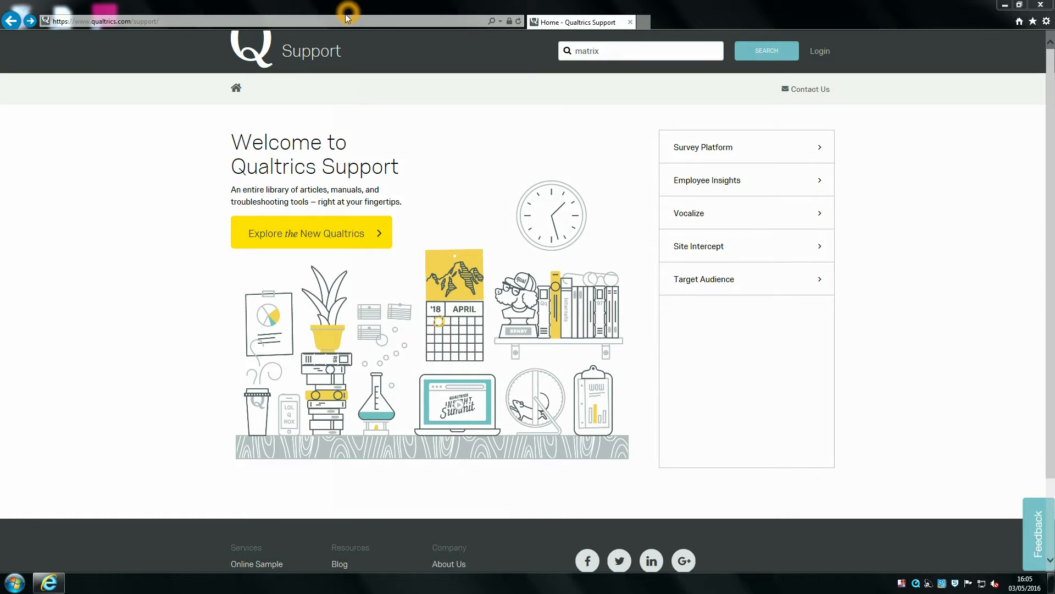
pyautogui.moveTo(142, 44)
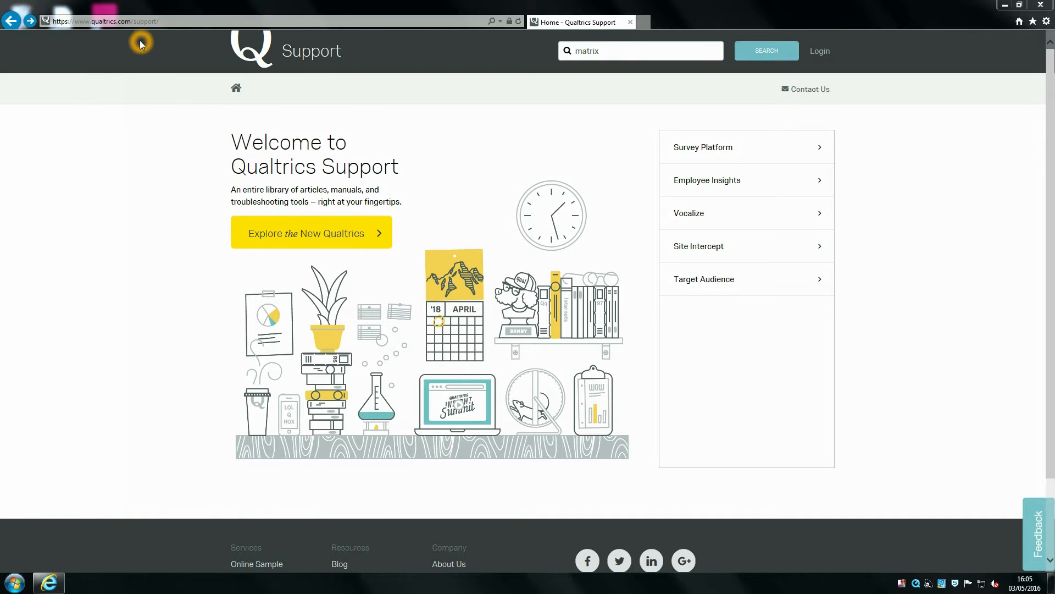
pyautogui.moveTo(348, 59)
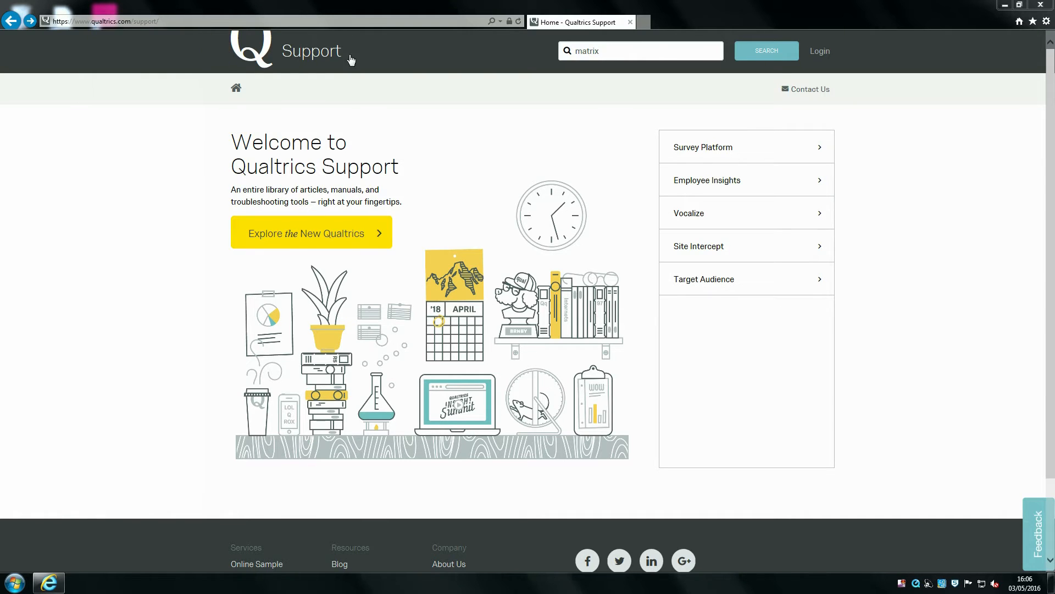
# - Search Qualtrics Support for 'matrix' and open the Matrix Table help article
pyautogui.click(640, 51)
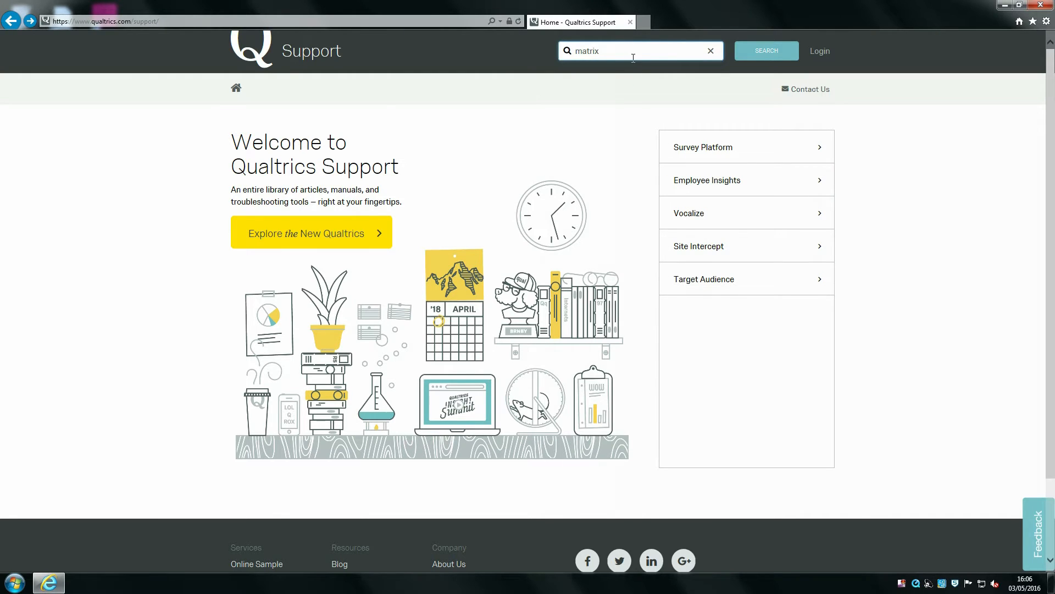
pyautogui.moveTo(518, 50)
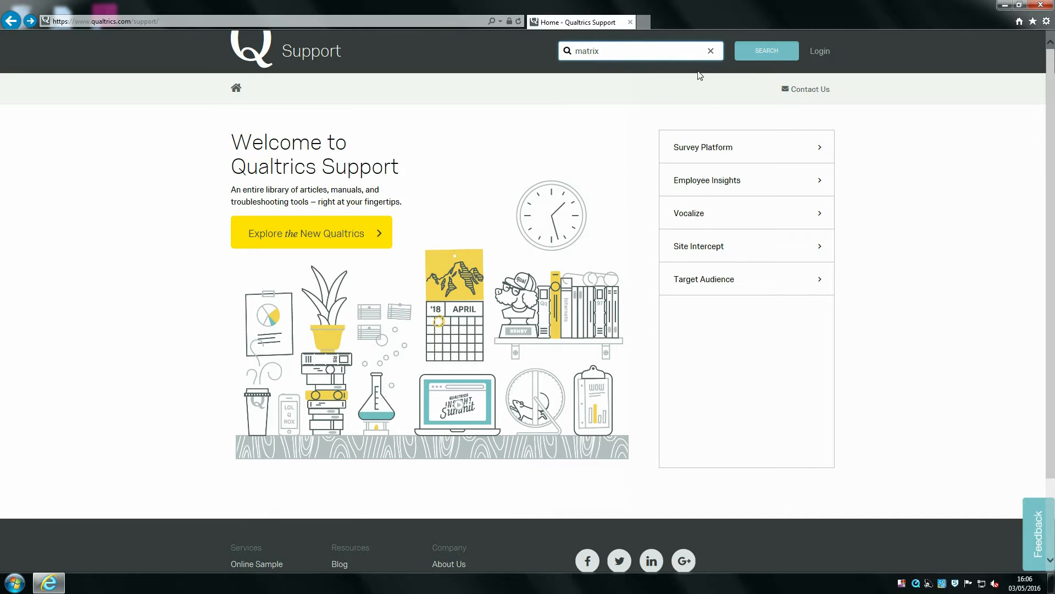
pyautogui.click(766, 51)
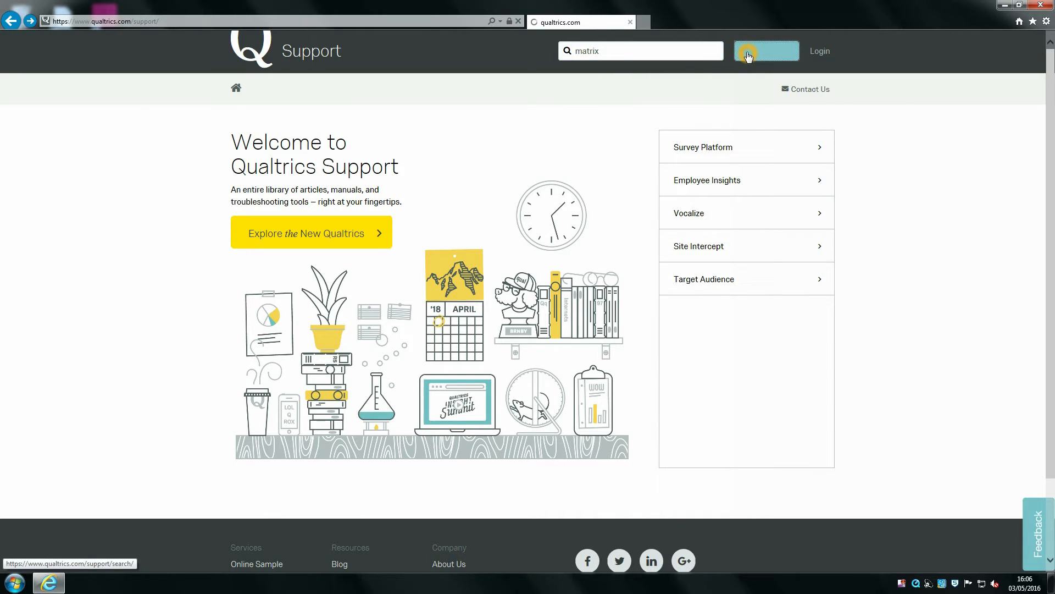
pyautogui.click(766, 51)
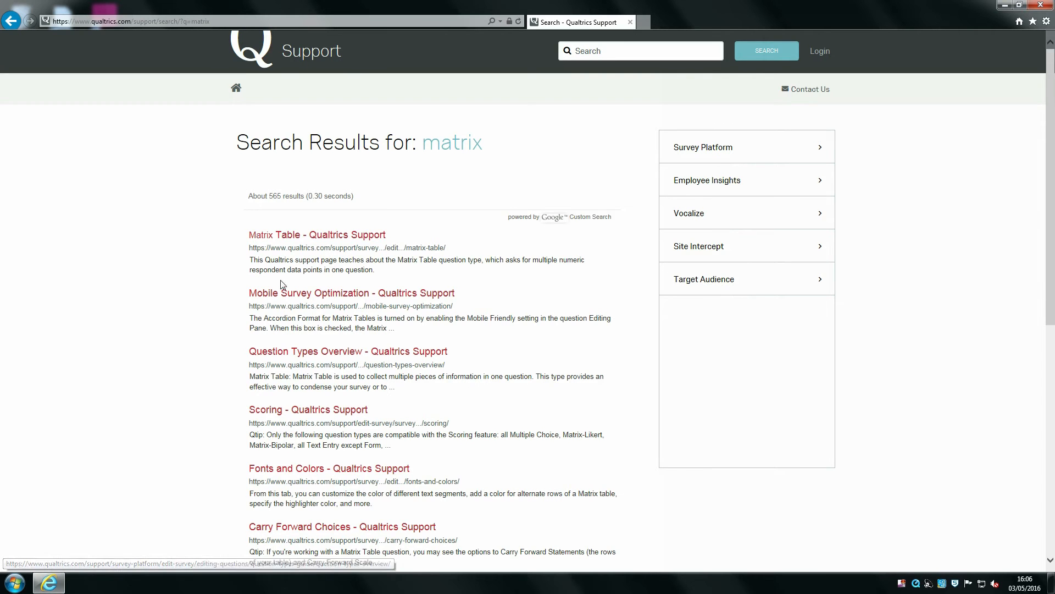
pyautogui.click(317, 234)
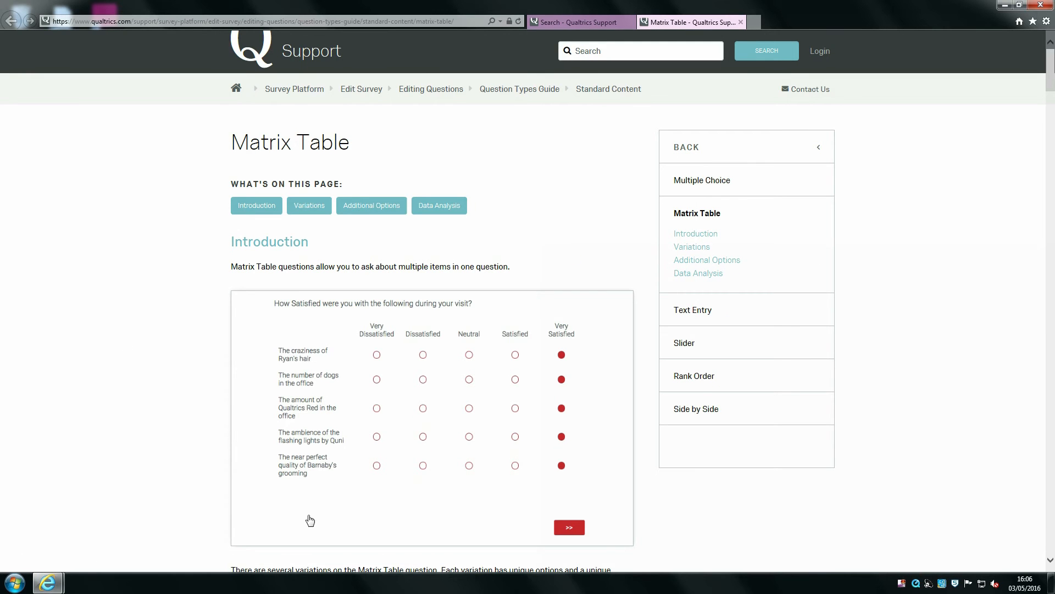
pyautogui.moveTo(493, 105)
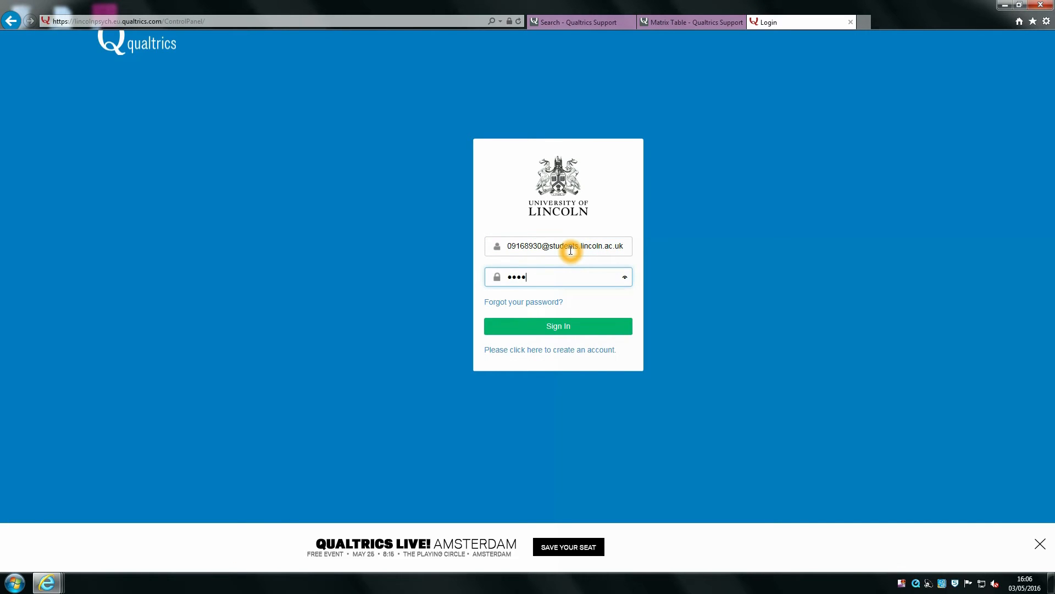
# - Sign in to the Qualtrics account, landing on the empty My Projects page
pyautogui.click(557, 326)
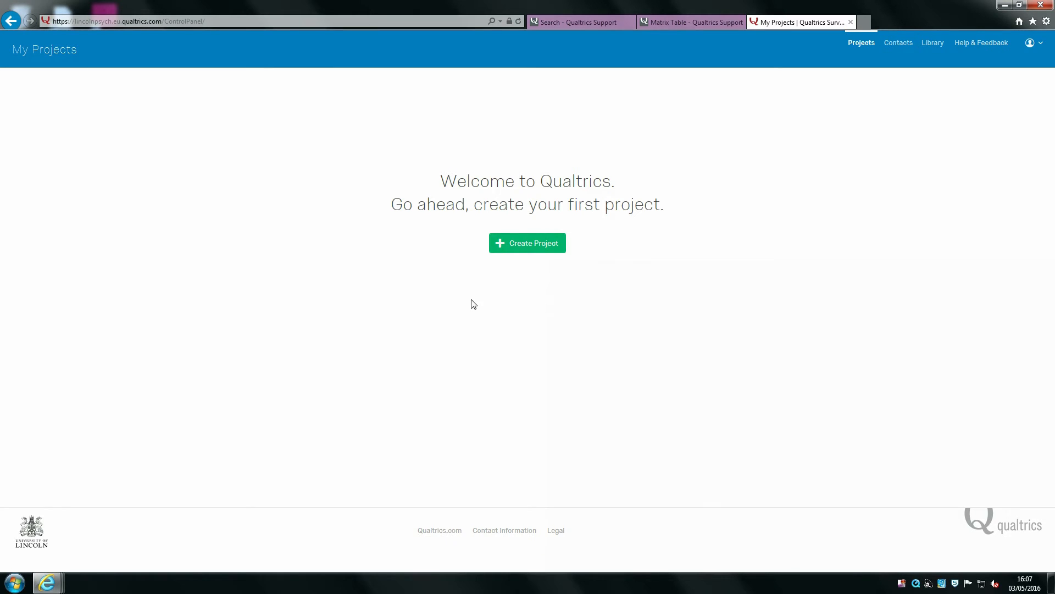
pyautogui.moveTo(517, 254)
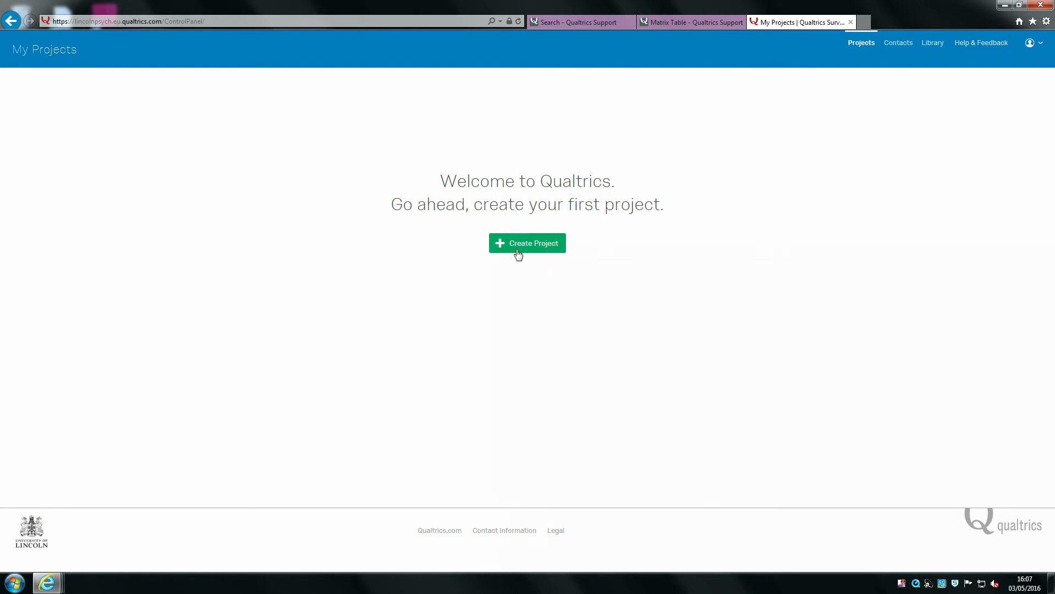
# - Create a new project from scratch named 'First Qualtrics Survey'
pyautogui.click(526, 243)
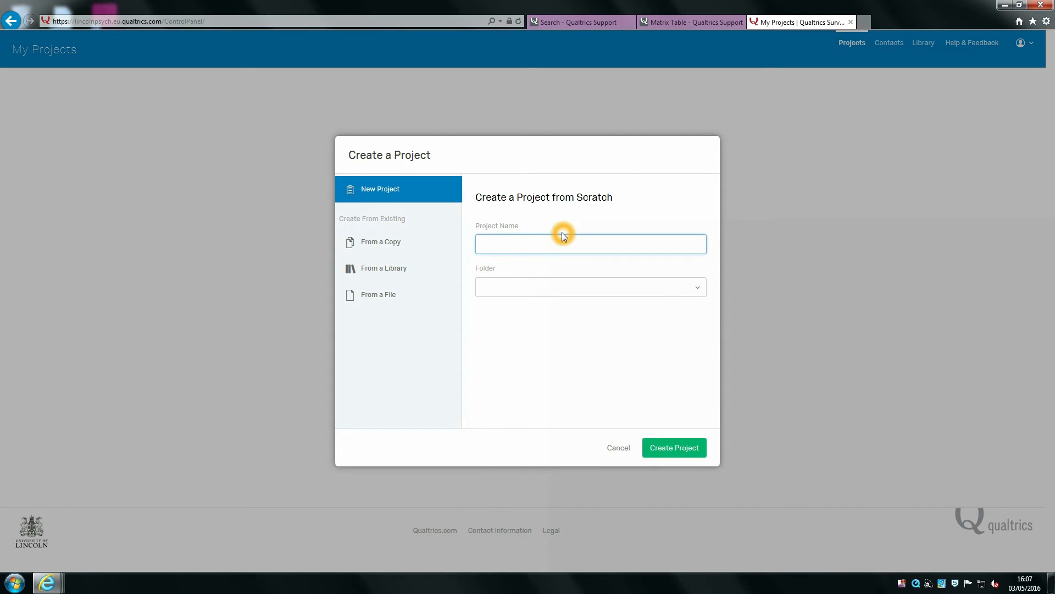
pyautogui.click(590, 244)
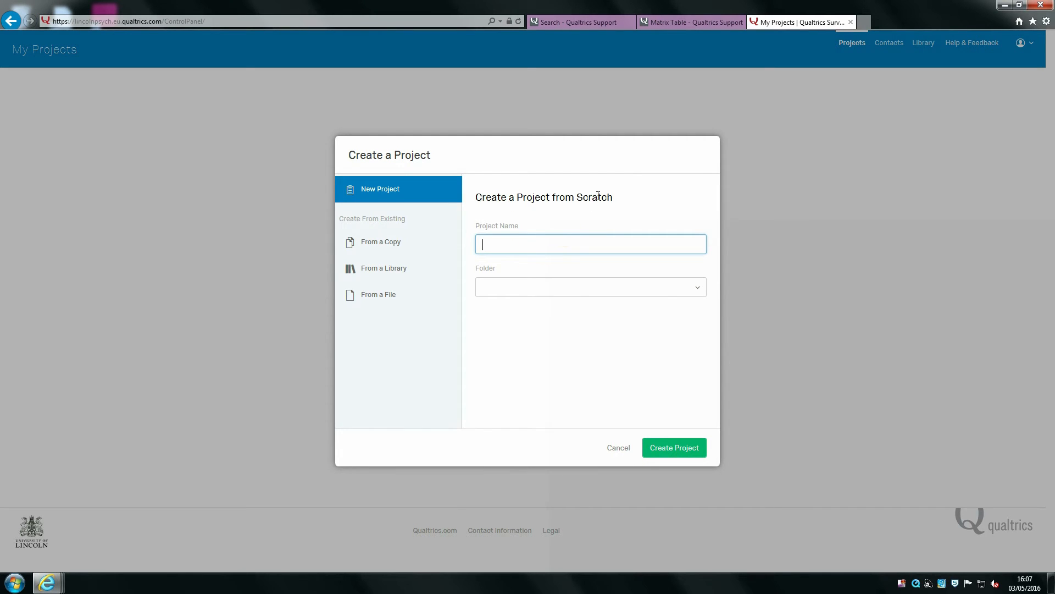
pyautogui.write('First')
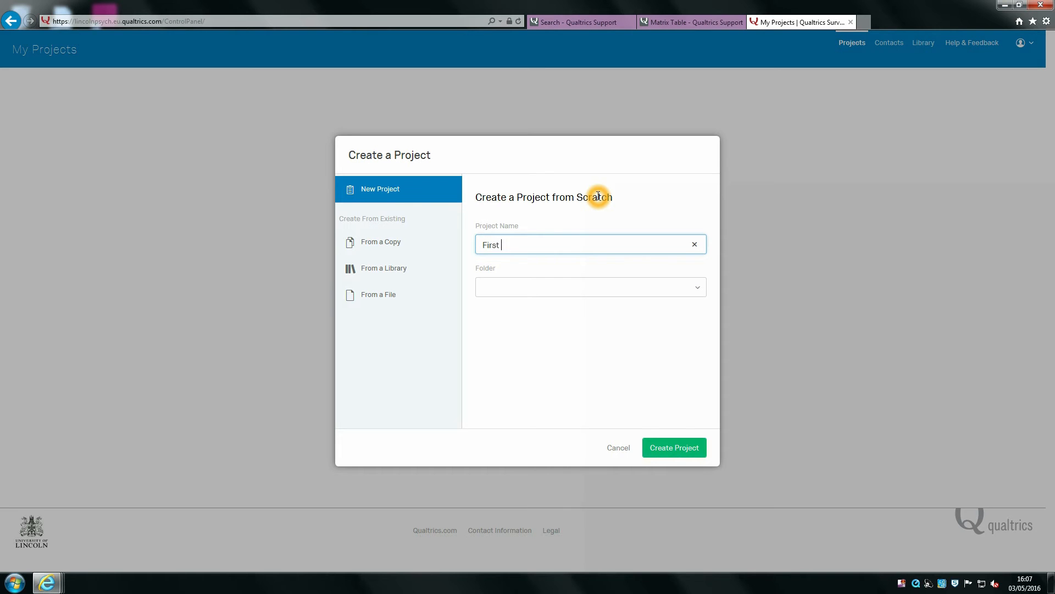
pyautogui.write('Qualt')
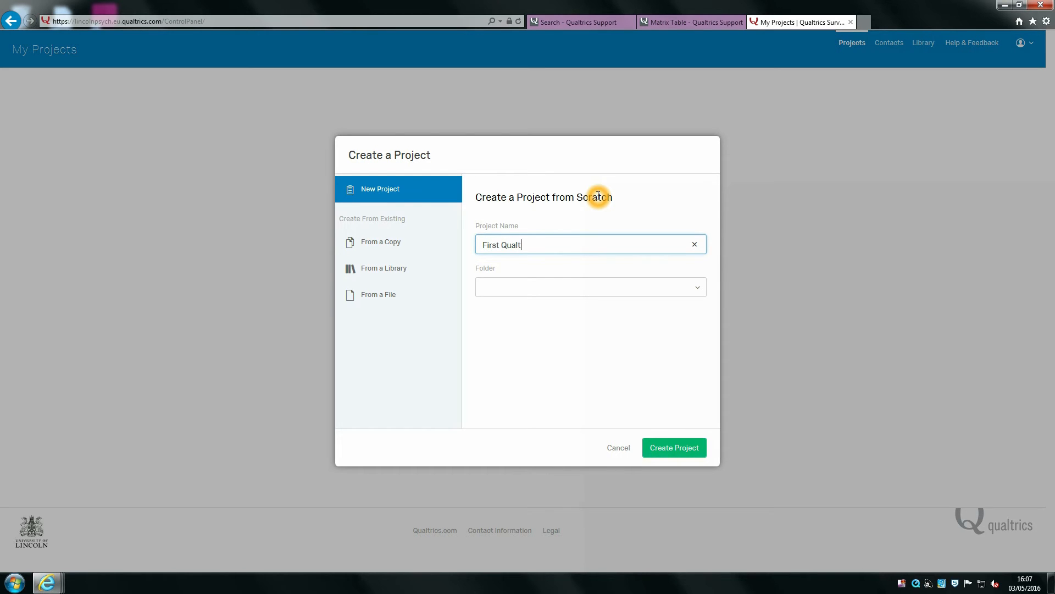
pyautogui.write('rics Survey')
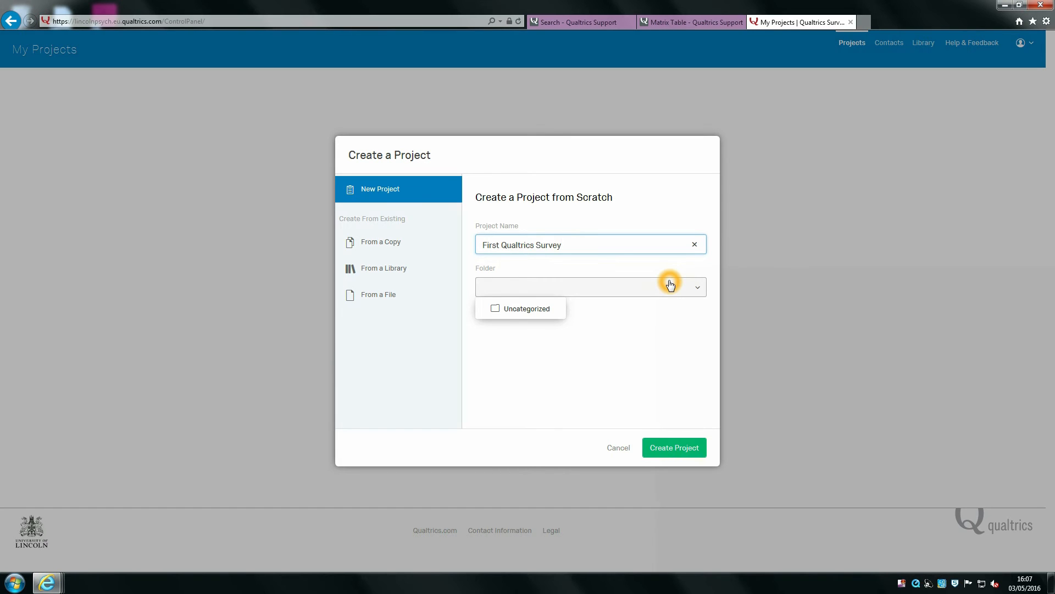
pyautogui.moveTo(672, 289)
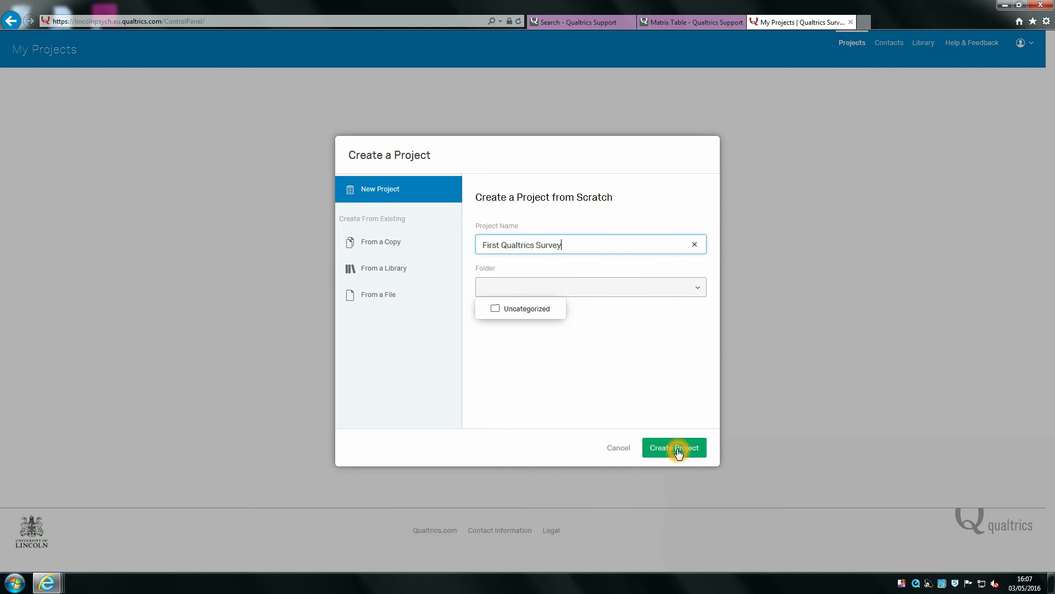
pyautogui.click(673, 447)
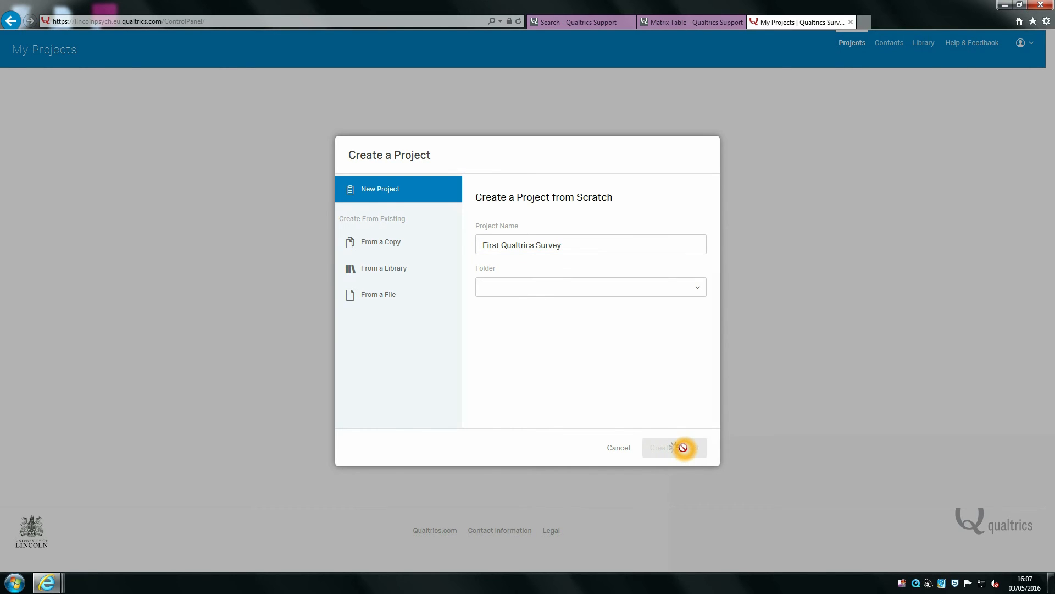
# - Review the new survey's default question in the editor and return to My Projects
pyautogui.click(673, 447)
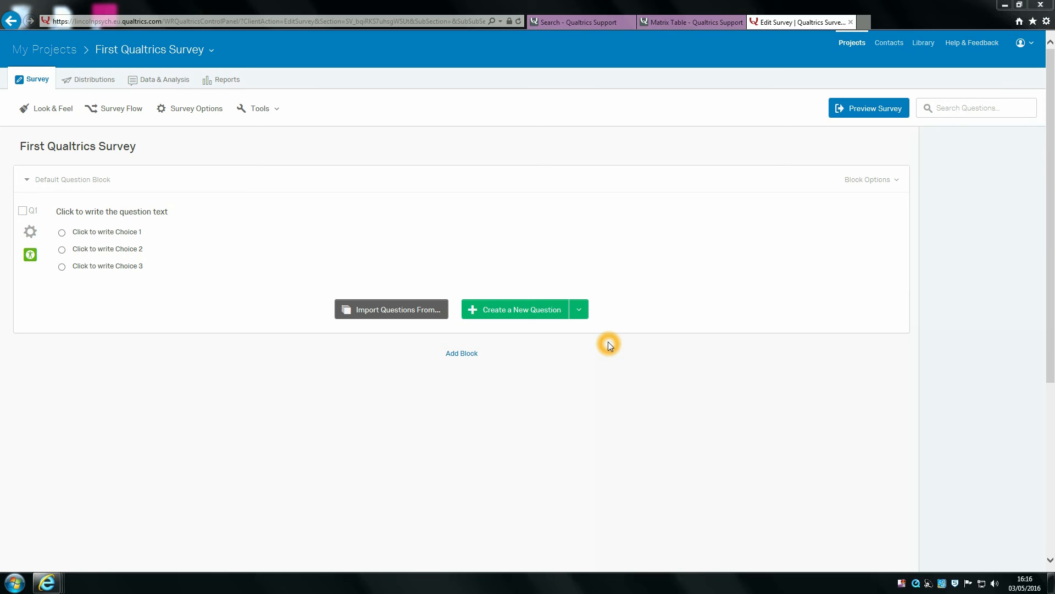
pyautogui.moveTo(494, 245)
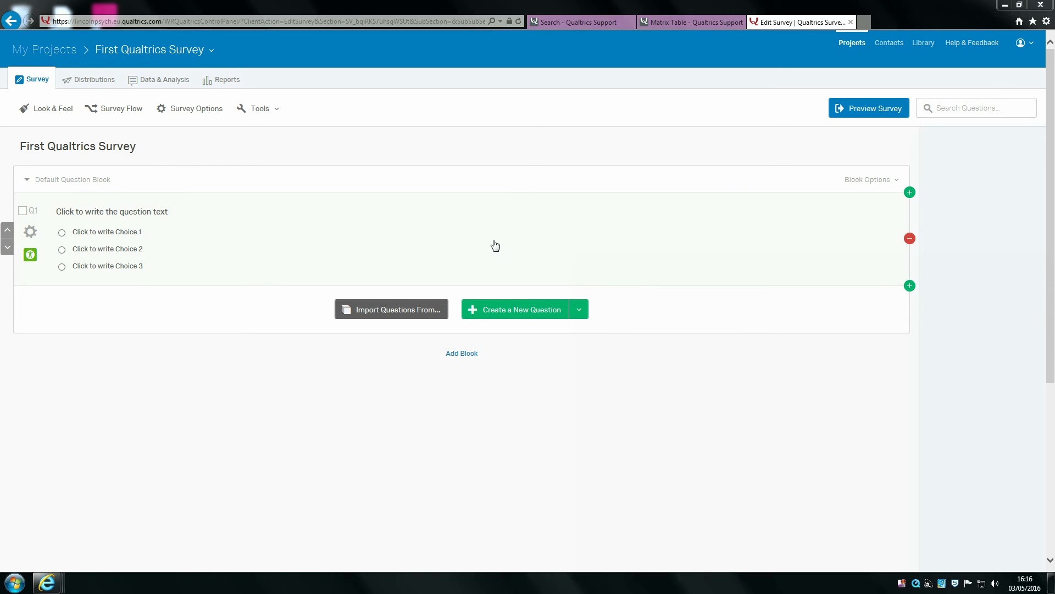
pyautogui.click(44, 50)
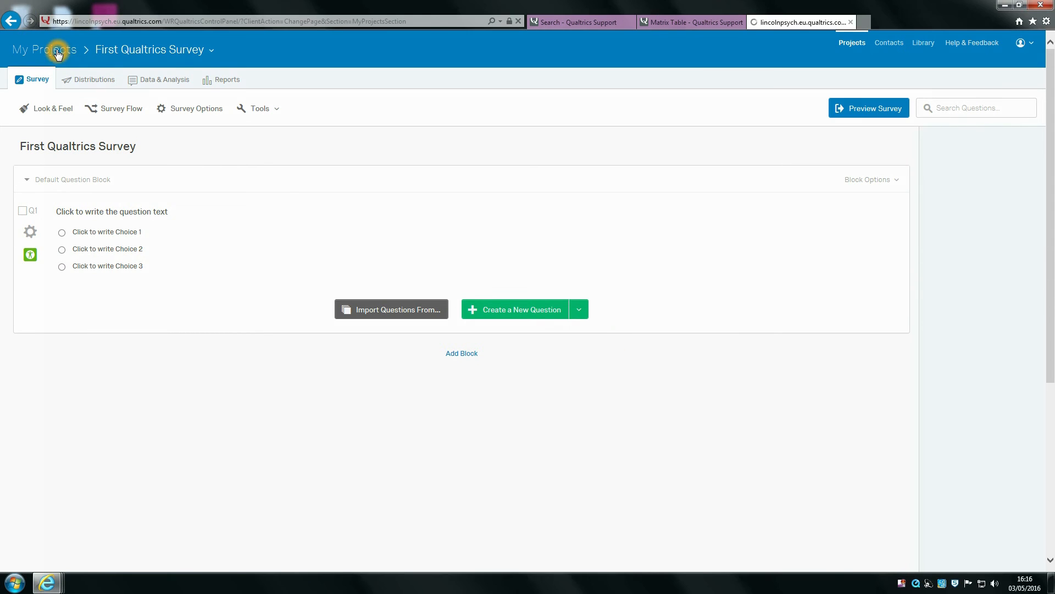
# - Return to the My Projects list showing First Qualtrics Survey with one question
pyautogui.click(44, 50)
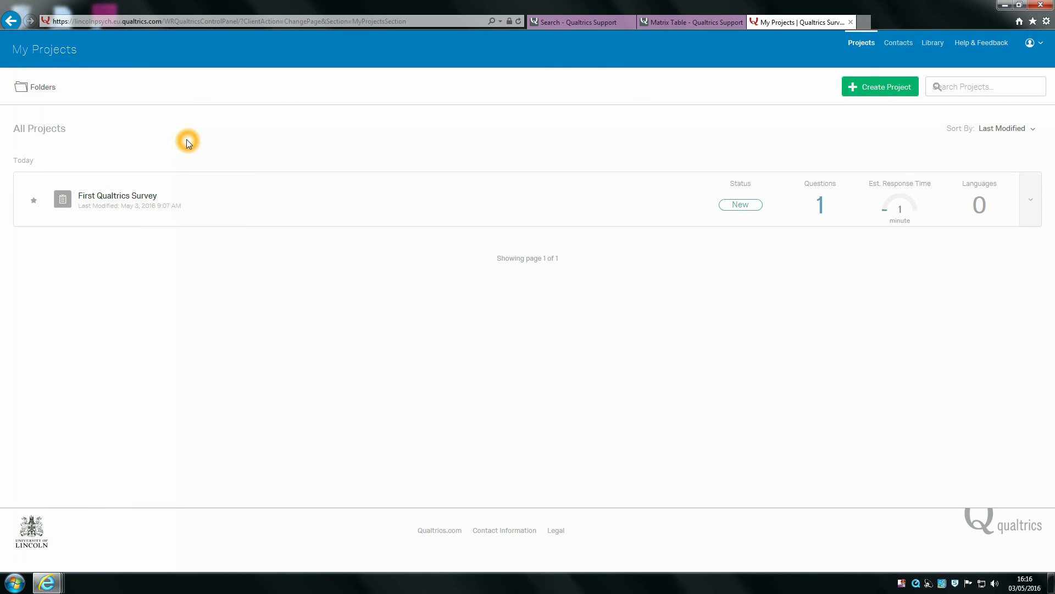
pyautogui.moveTo(974, 138)
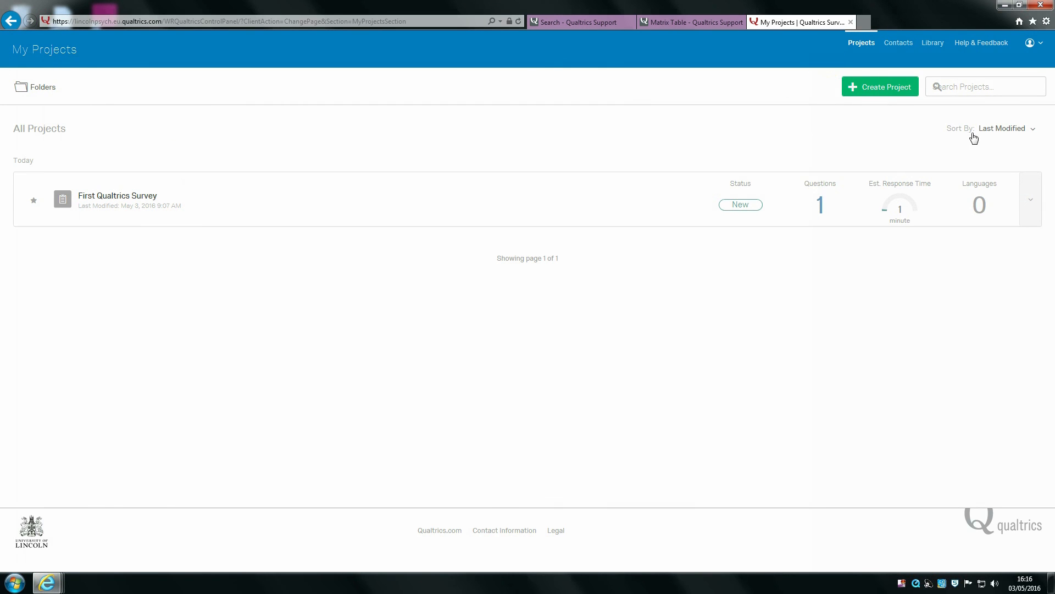
pyautogui.moveTo(879, 86)
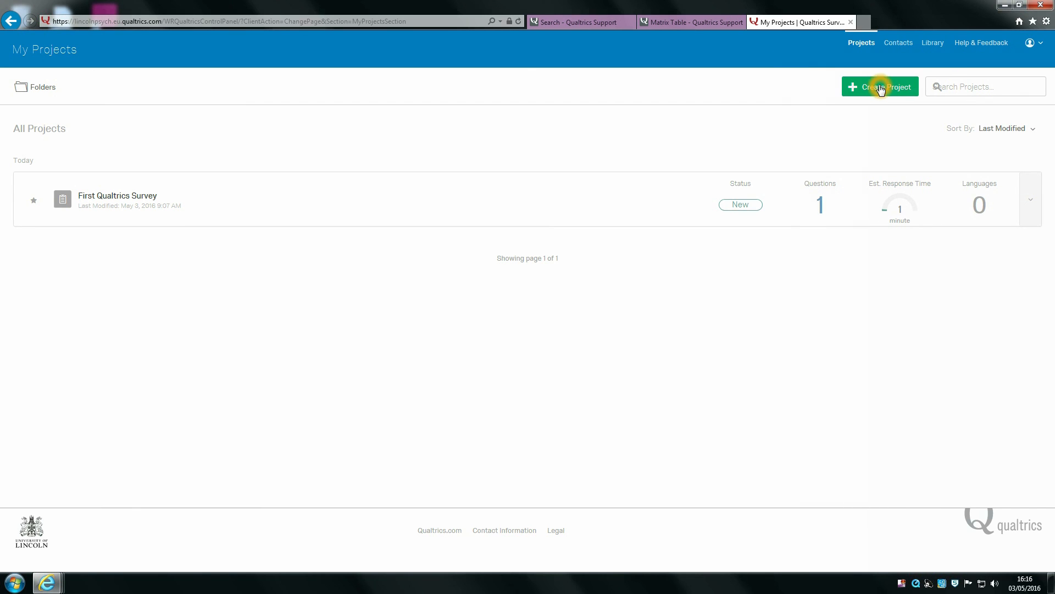
# - Start a second new project and name it 'Second Survey'
pyautogui.click(879, 85)
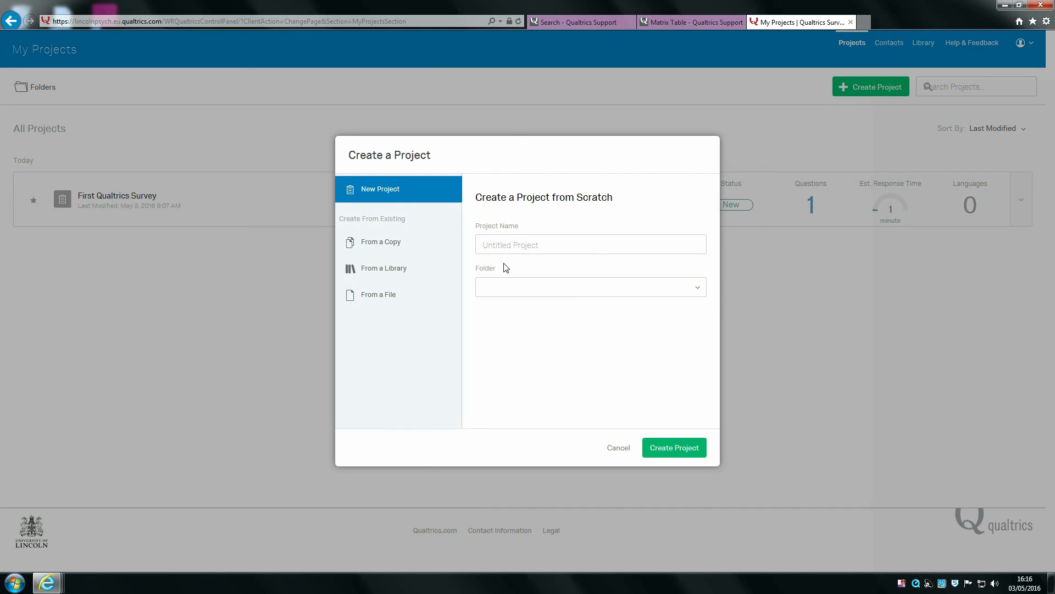
pyautogui.write('Seco')
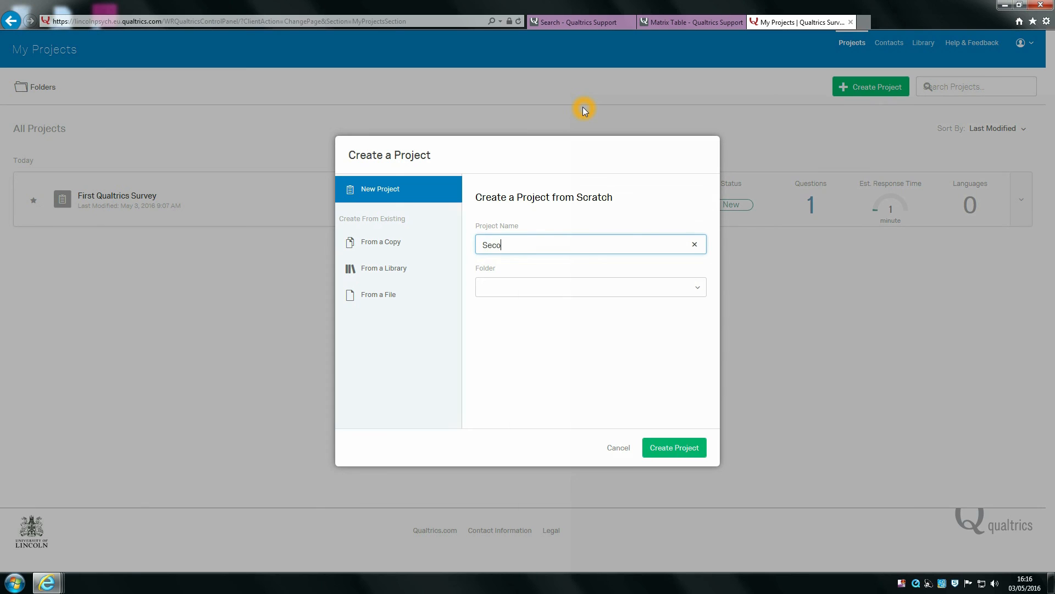
pyautogui.write('nd Su')
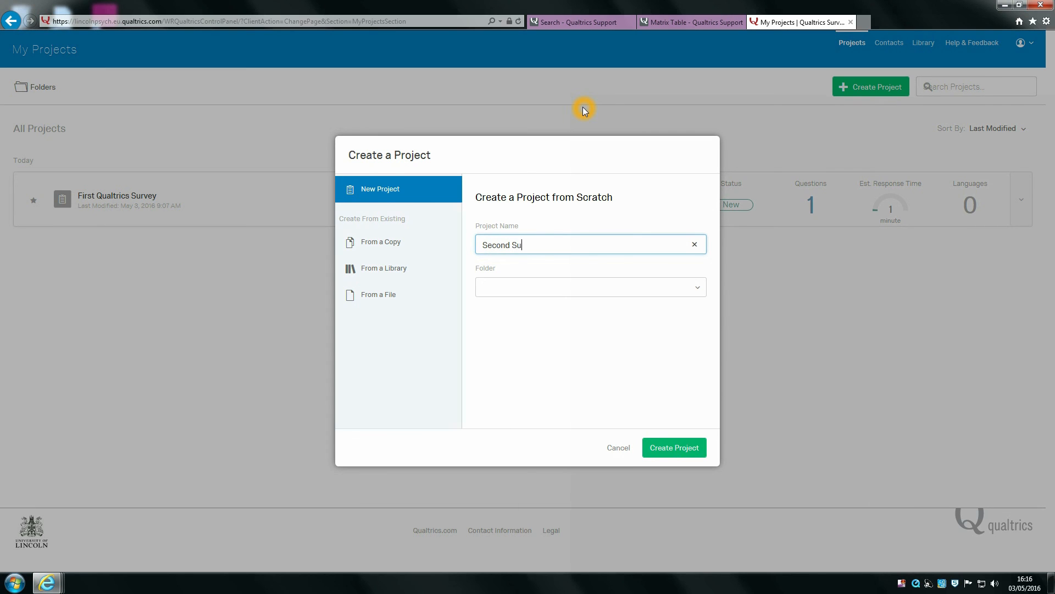
pyautogui.write('rvey')
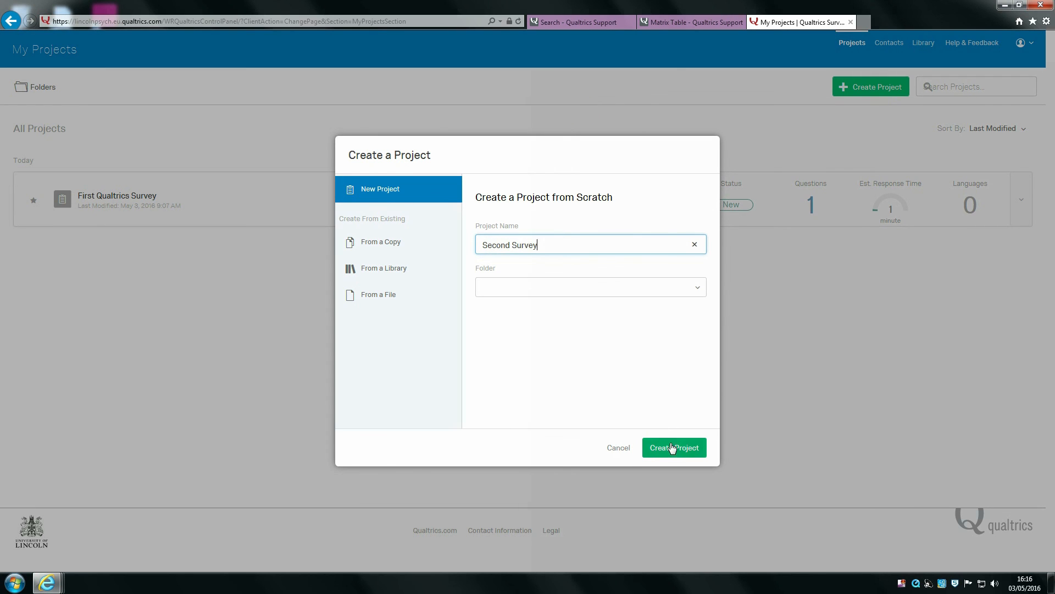